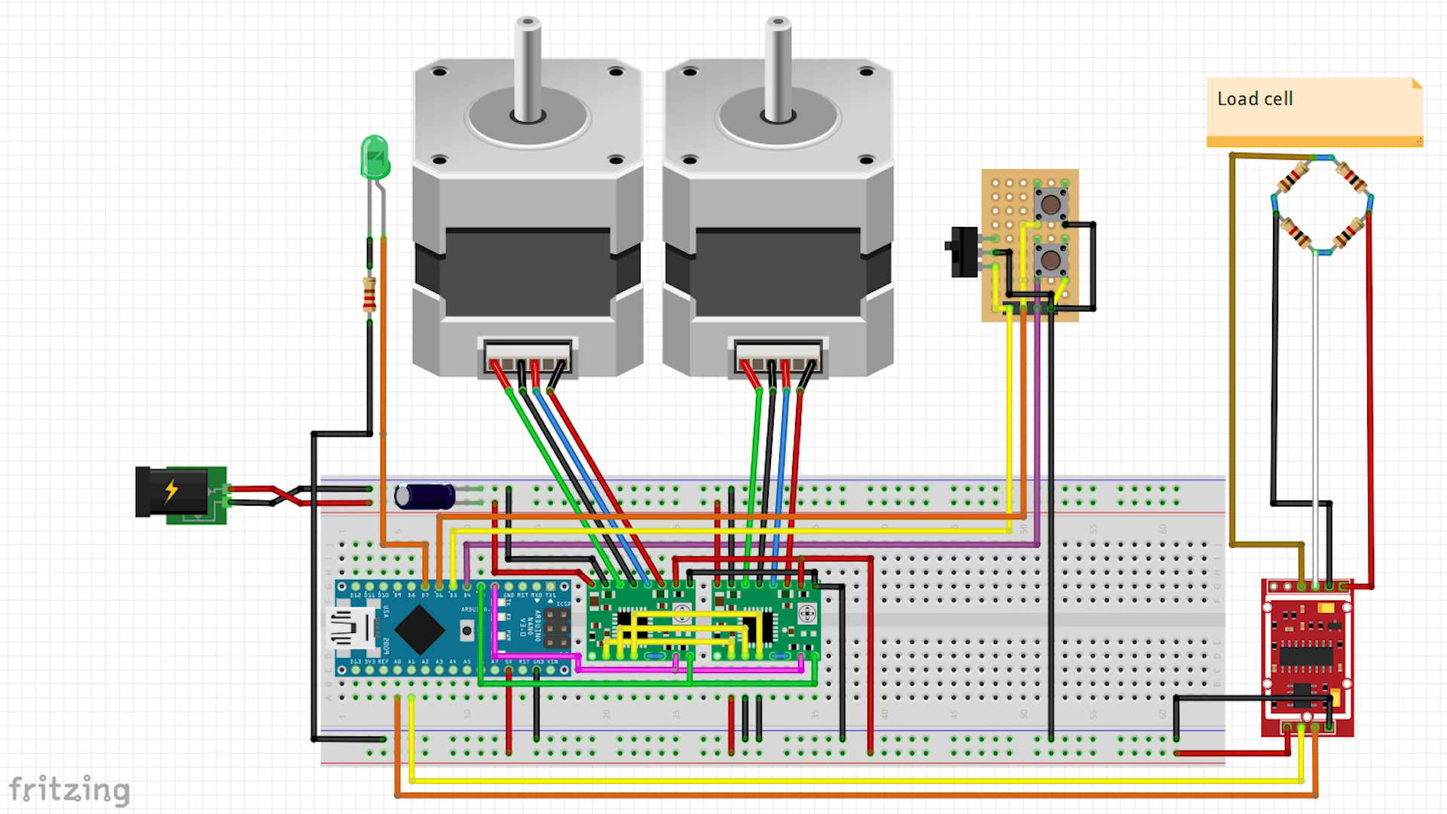
# - Bring the Arduino IDE window with the OpenPull sketch to the front
pyautogui.click(448, 627)
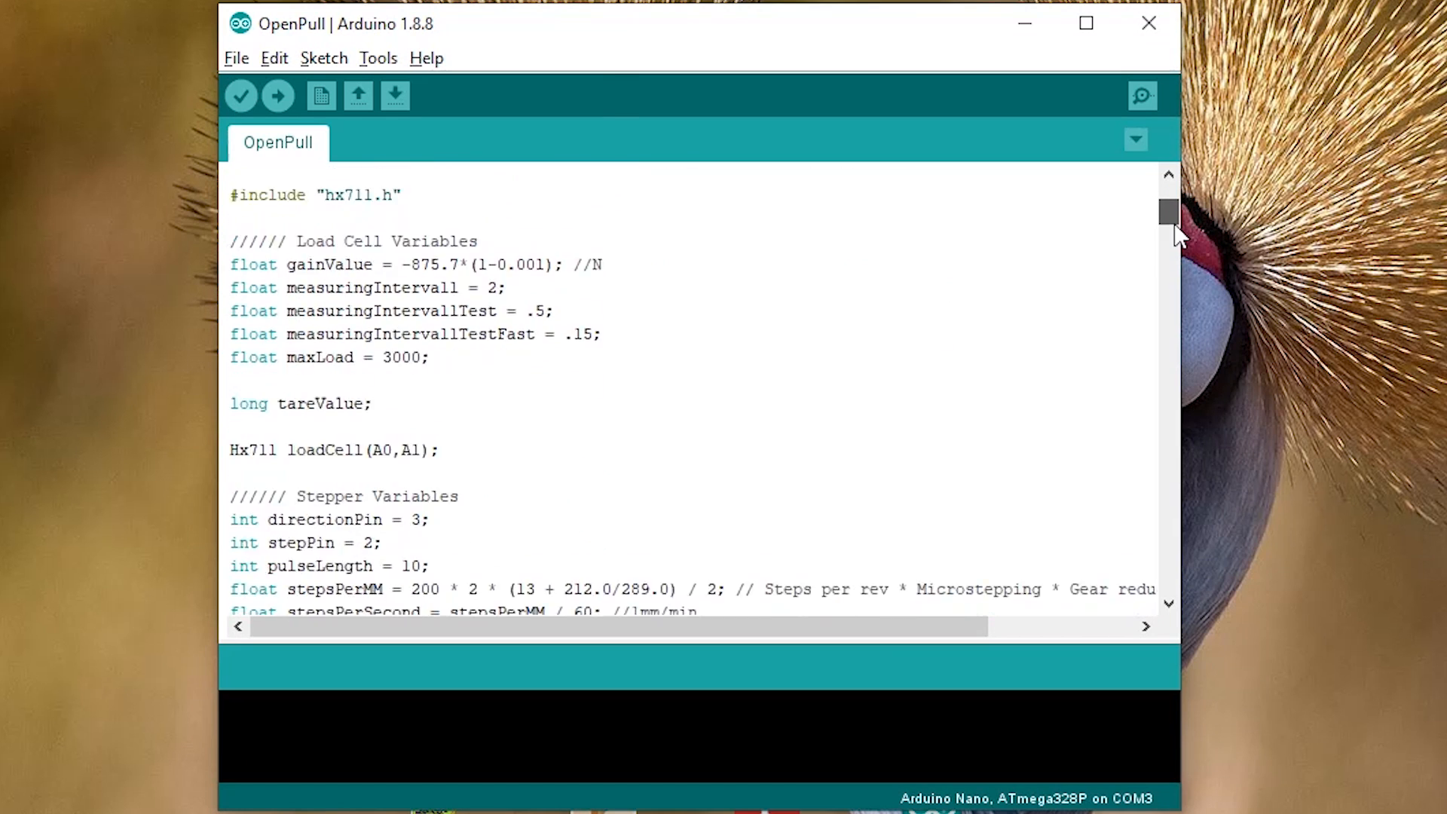
# - Review the OpenPull sketch and start the COM3 serial monitor at 115200 baud
pyautogui.scroll(-3)
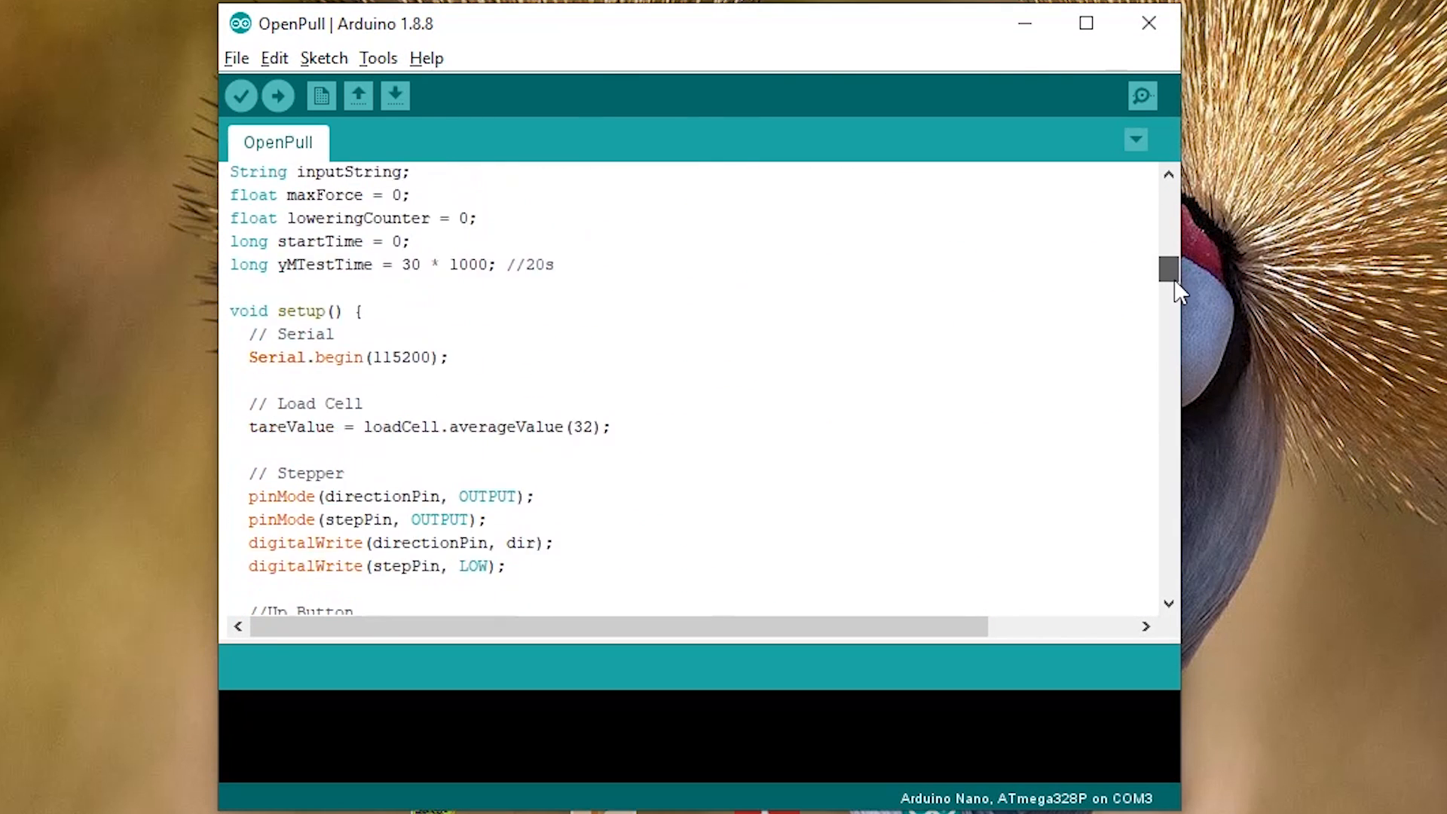
pyautogui.scroll(-3)
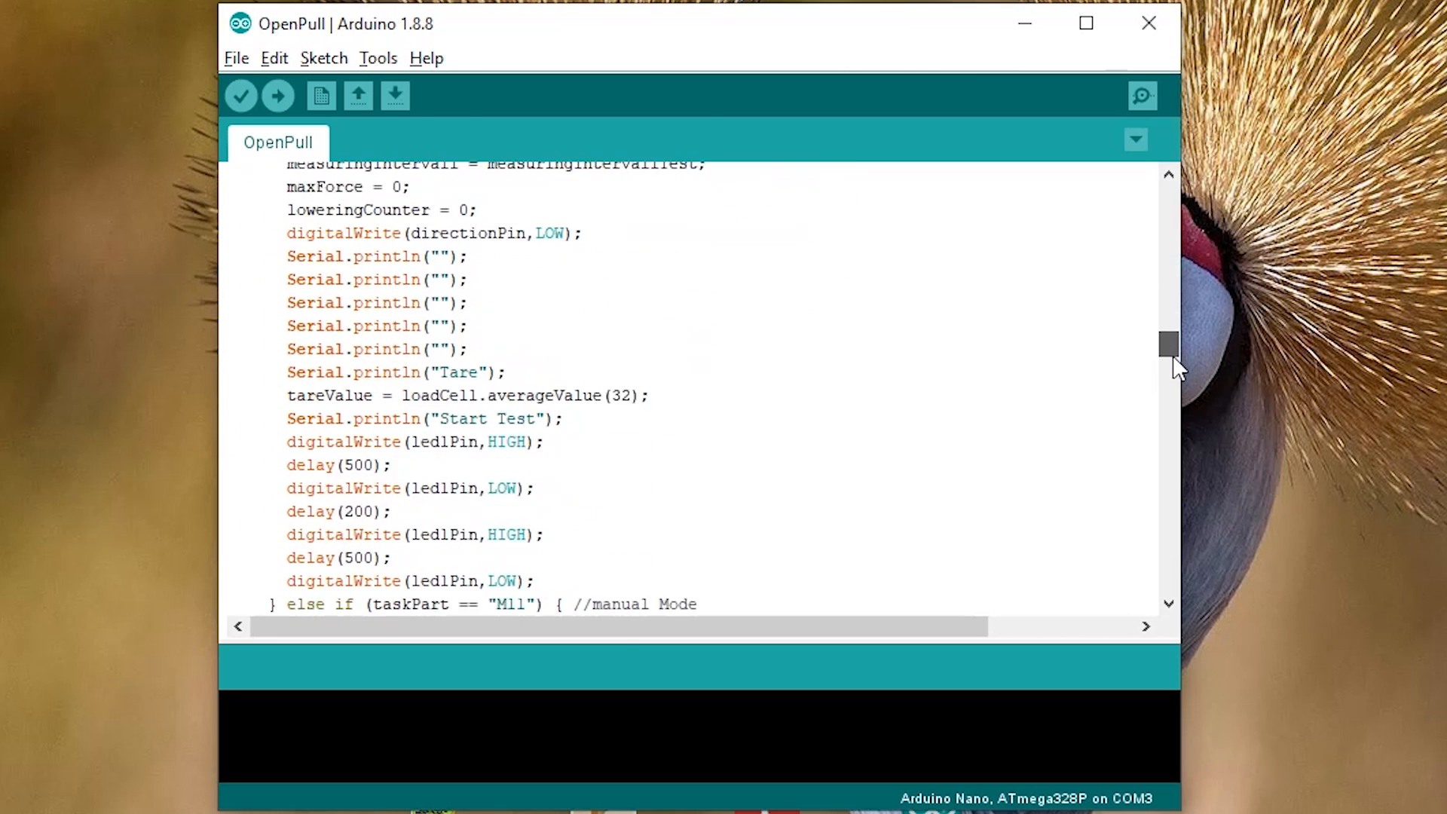
pyautogui.scroll(-3)
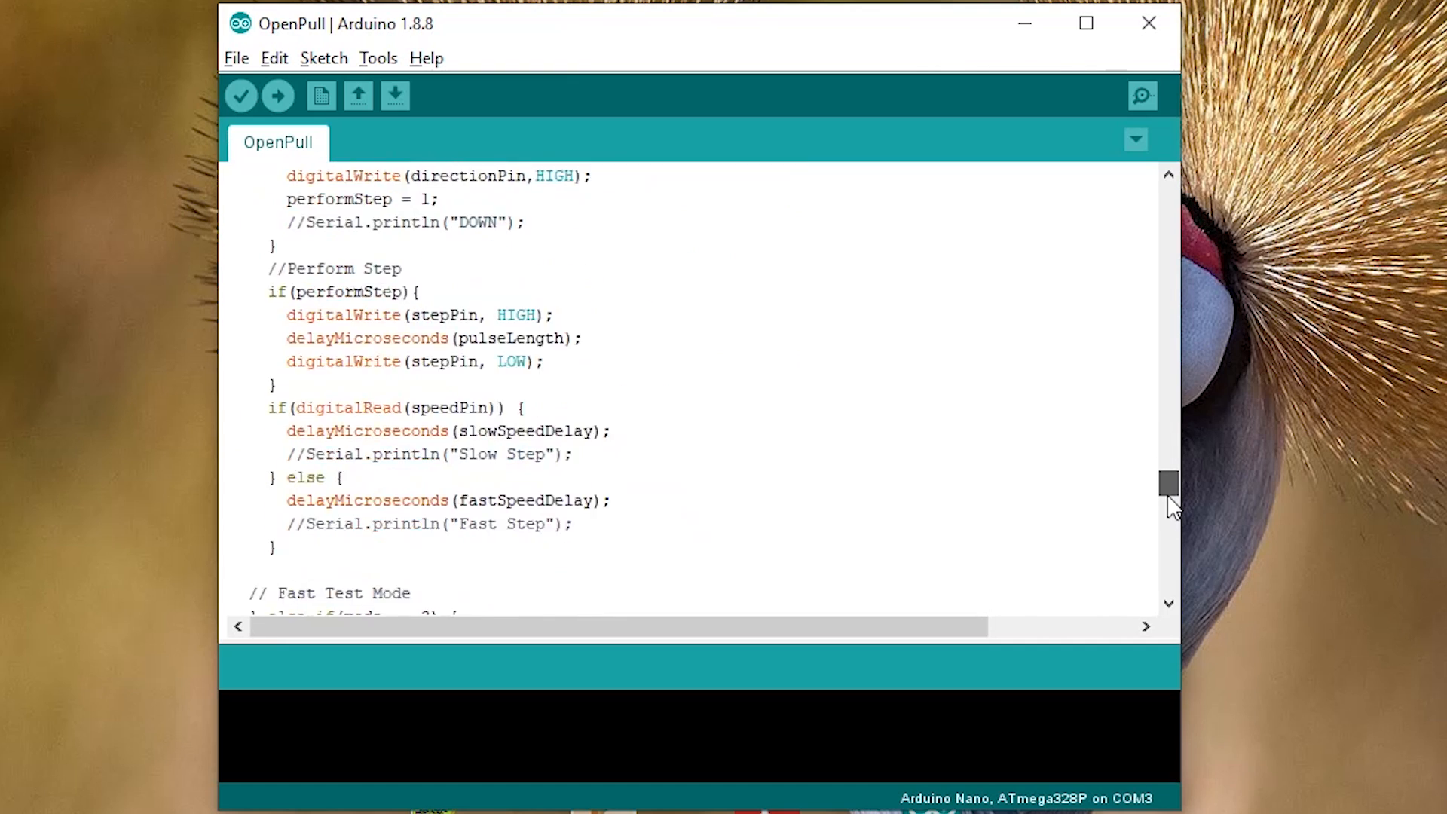
pyautogui.click(1141, 96)
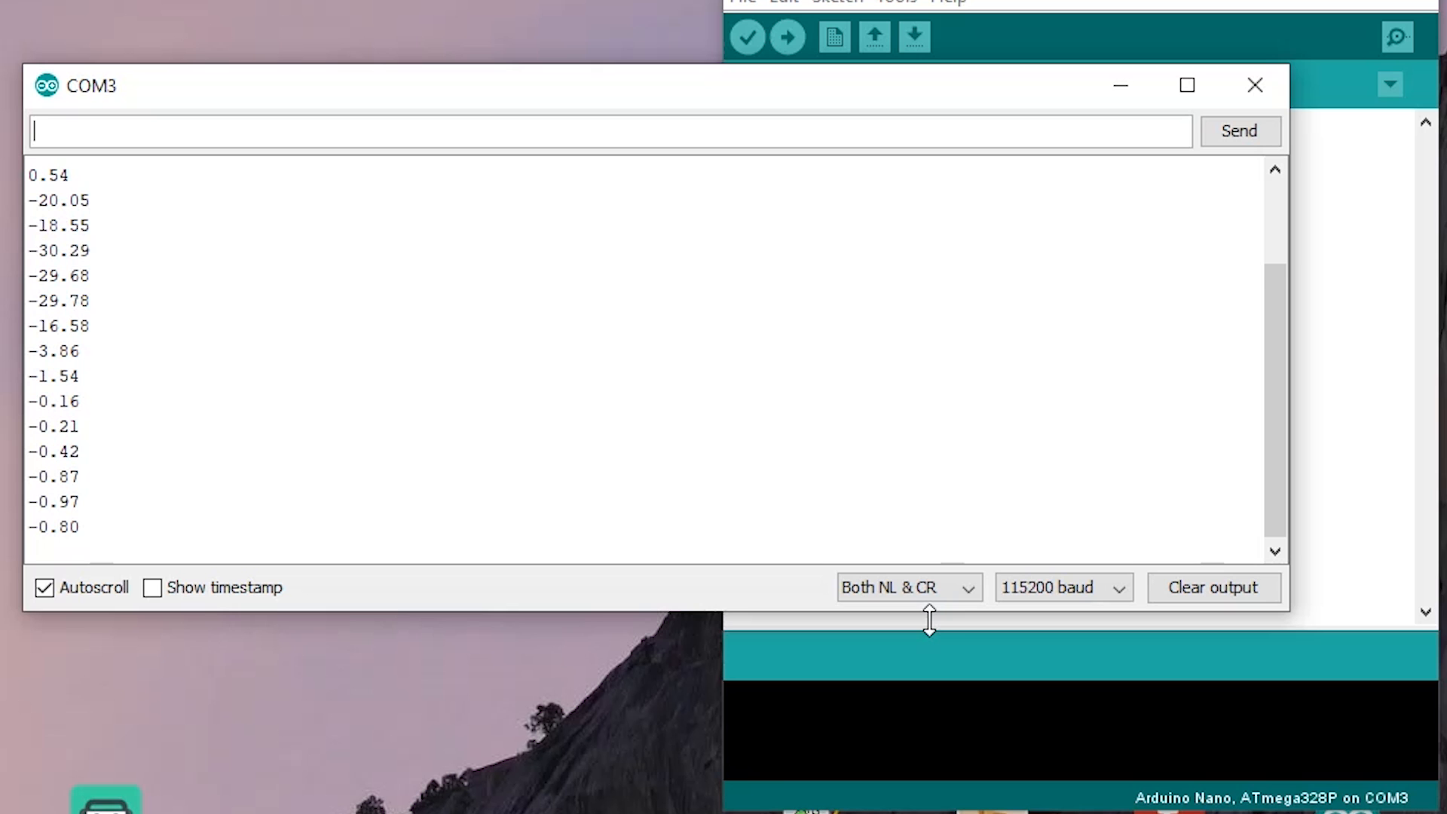
# - Send the 'M' fast-test command with 'No line ending' and watch force readings climb
pyautogui.click(906, 587)
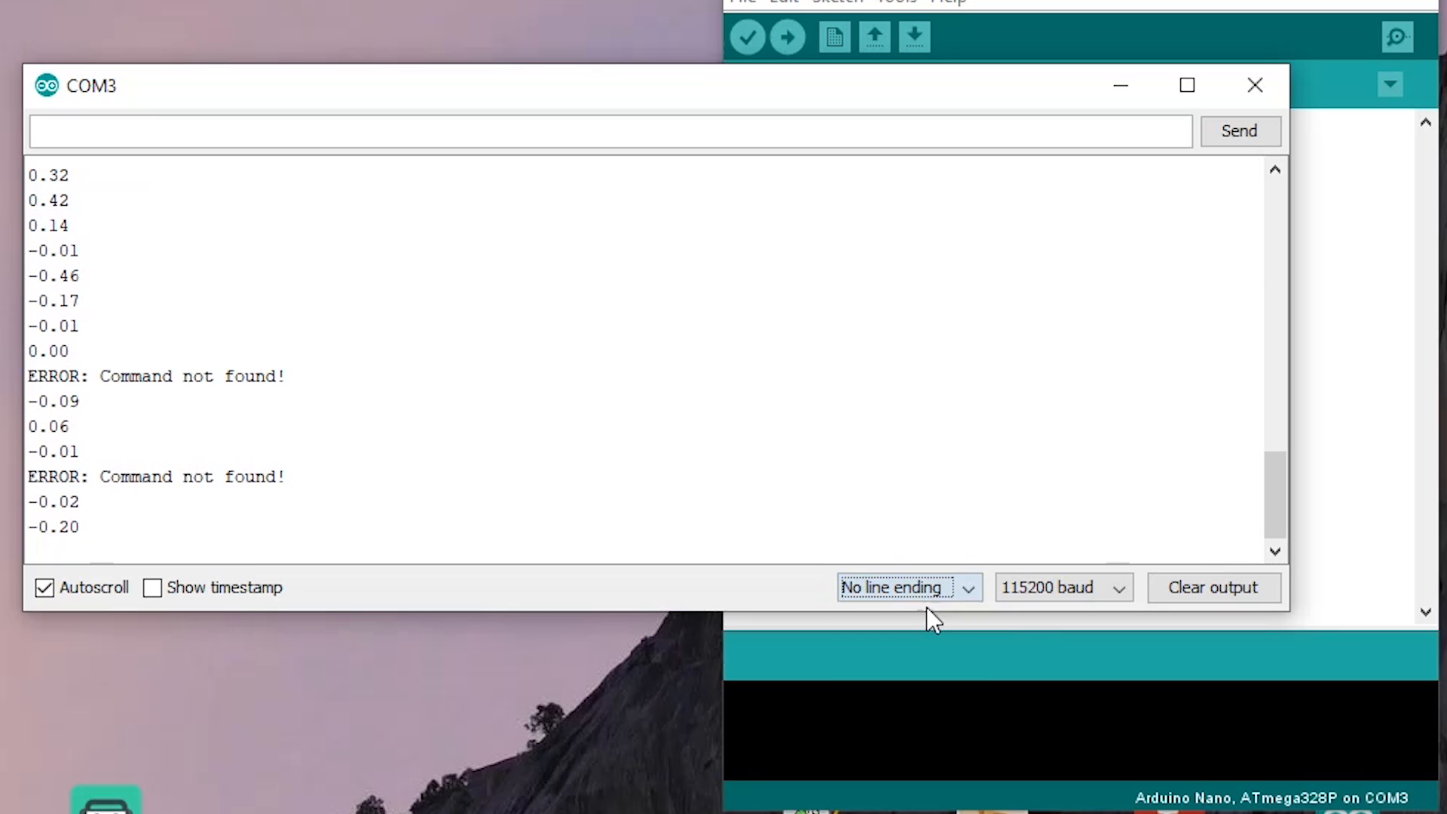
pyautogui.write('M')
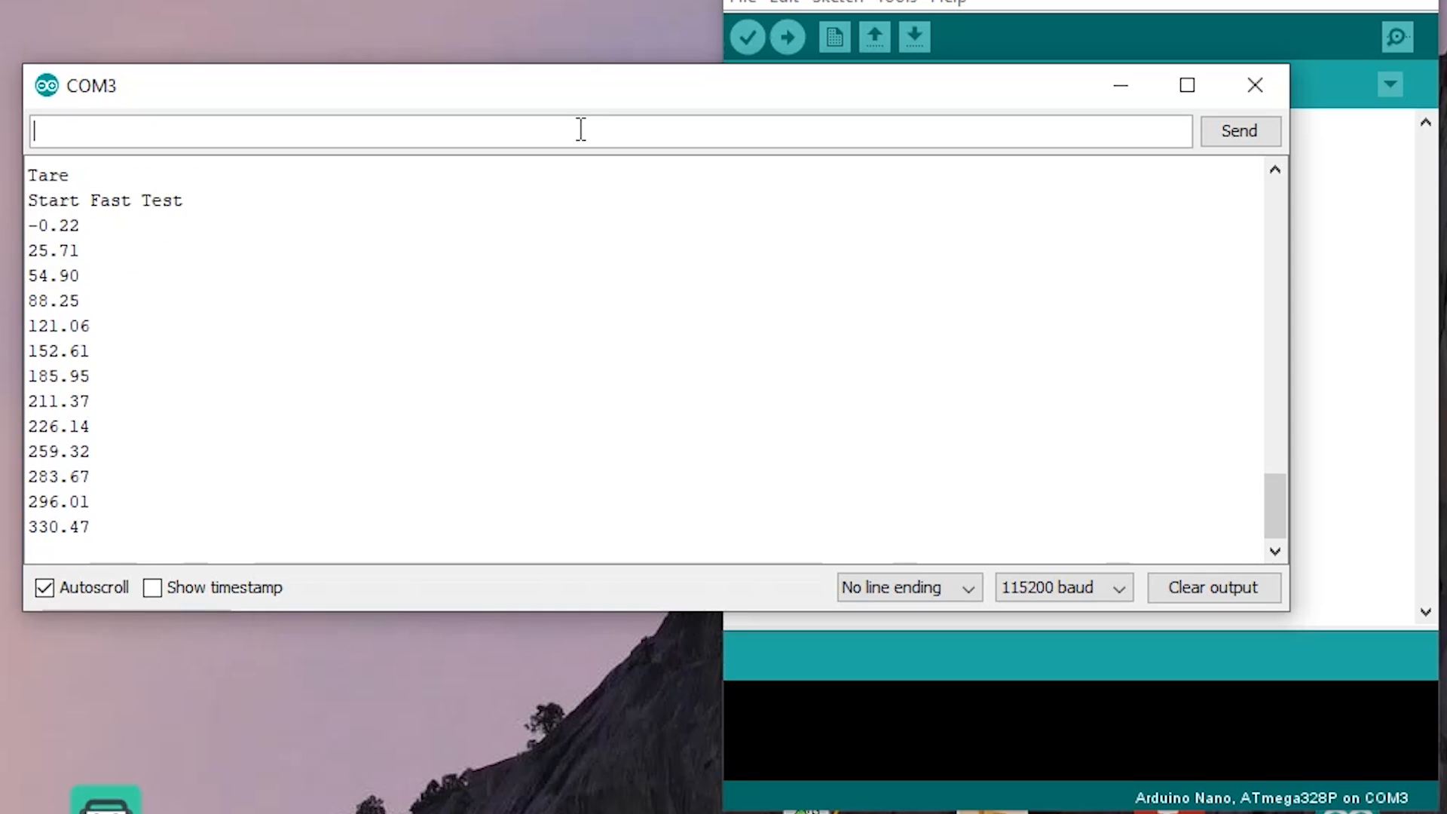
pyautogui.scroll(-3)
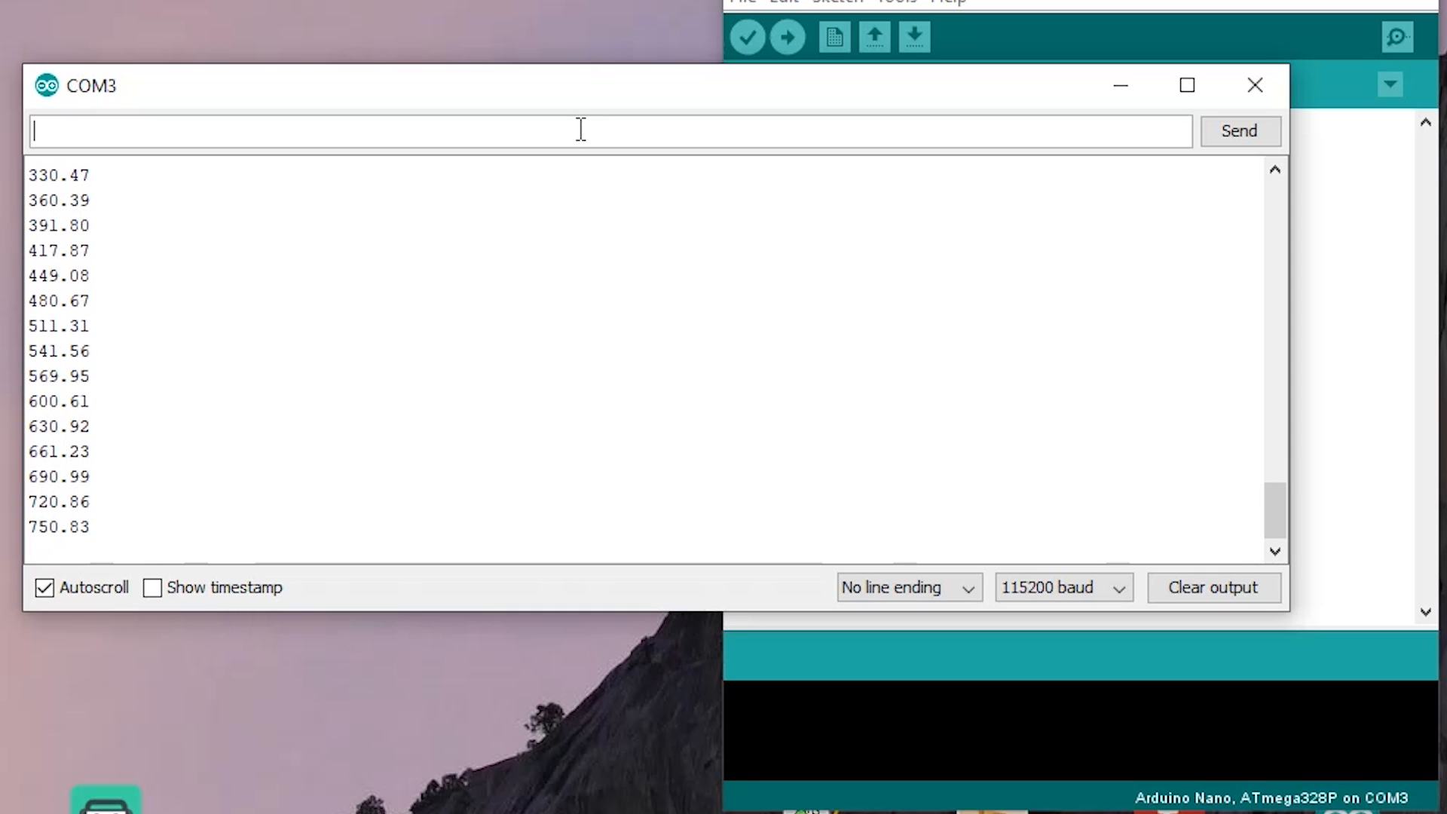